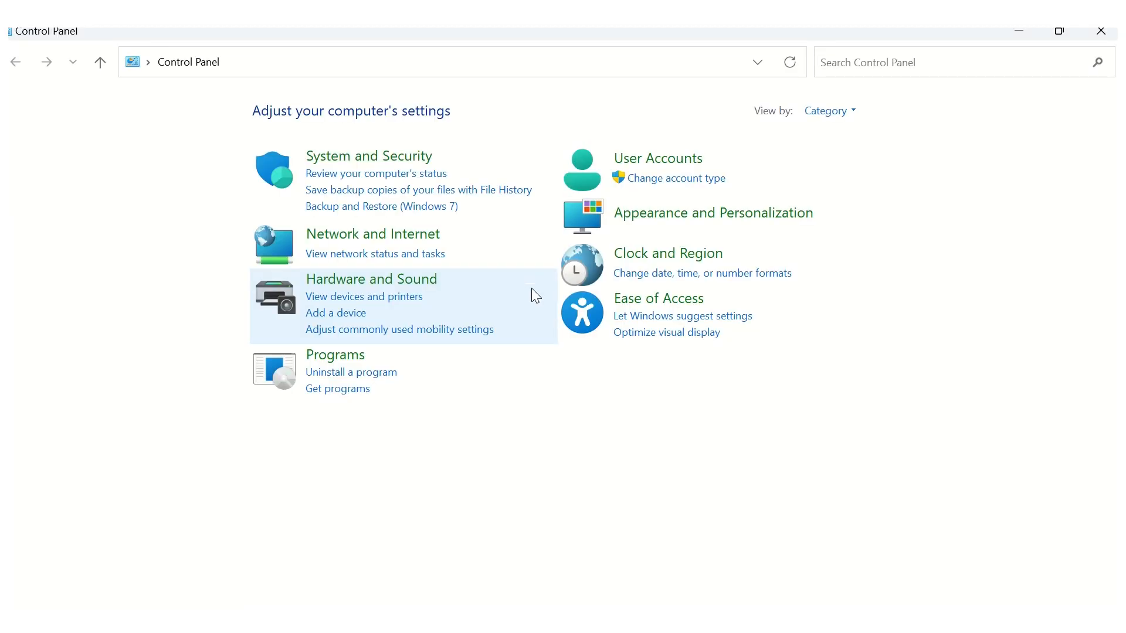
{"action": "mouse_move", "coordinate": [362, 287]}
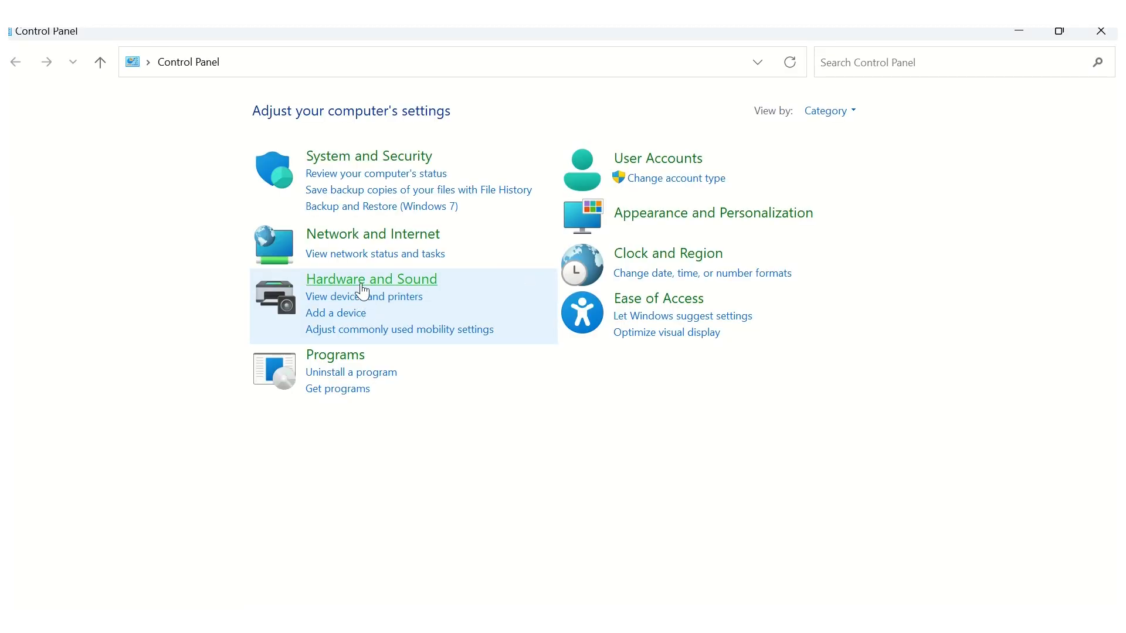
Step: Go to the Hardware and Sound category in Control Panel
{"action": "left_click", "coordinate": [371, 279]}
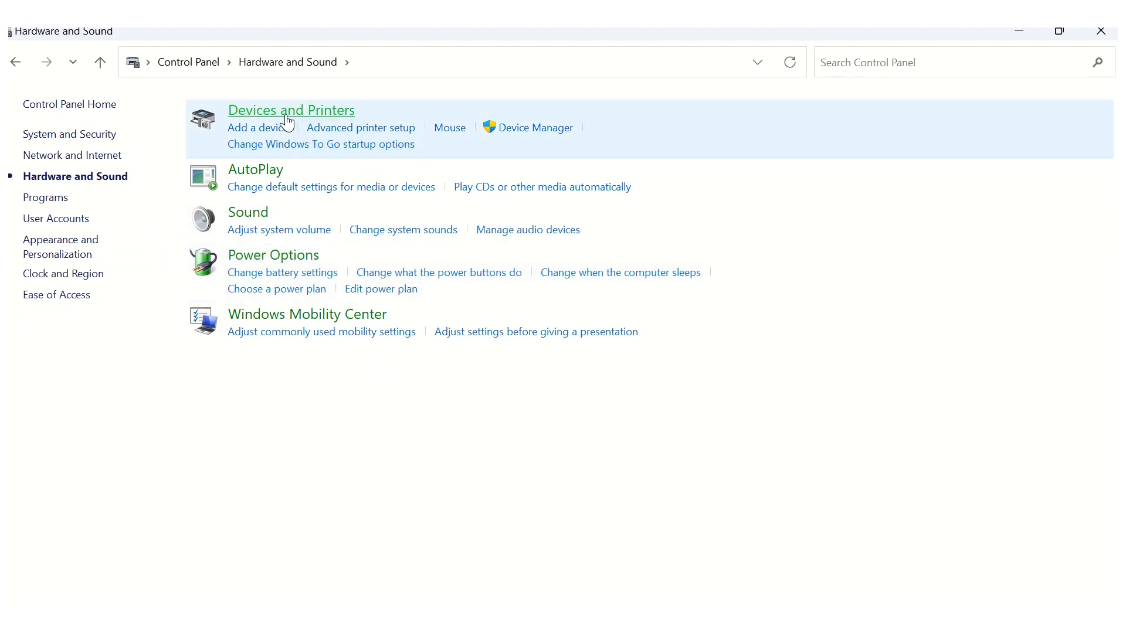
Step: Go to Devices and Printers for the Honeywell PM45 (300 dpi) printer
{"action": "left_click", "coordinate": [291, 110]}
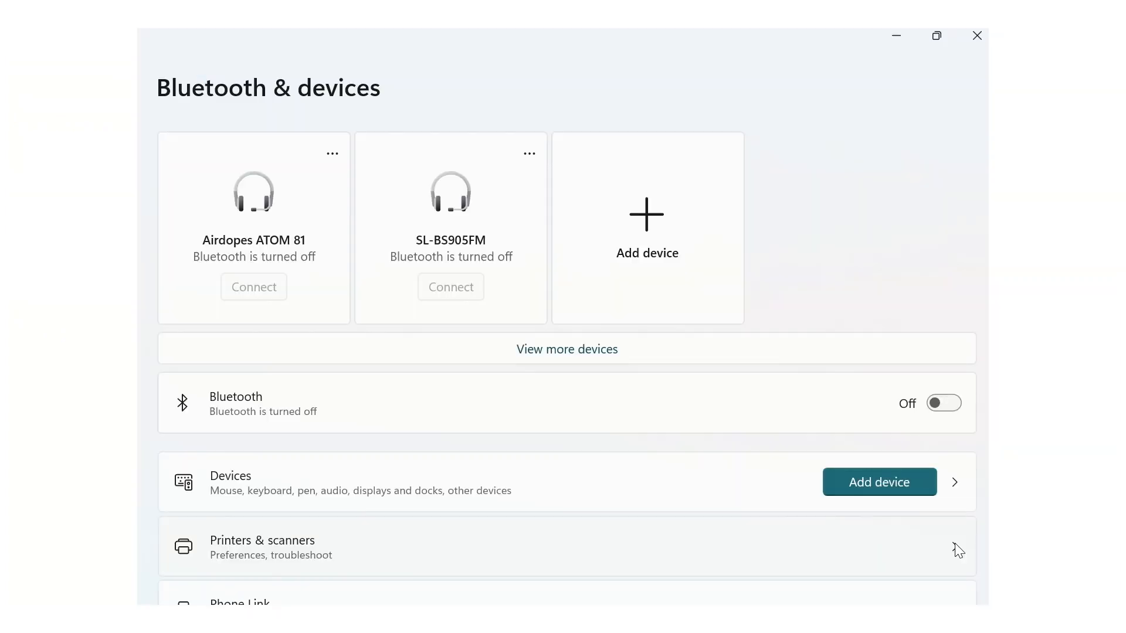
{"action": "mouse_move", "coordinate": [927, 543]}
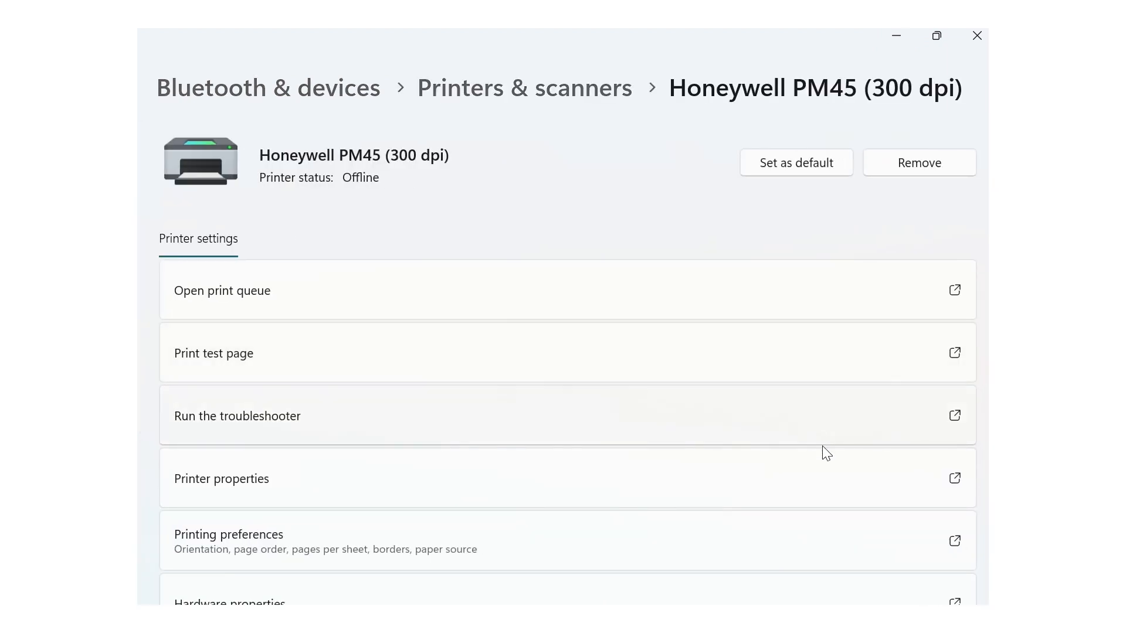
{"action": "mouse_move", "coordinate": [961, 542]}
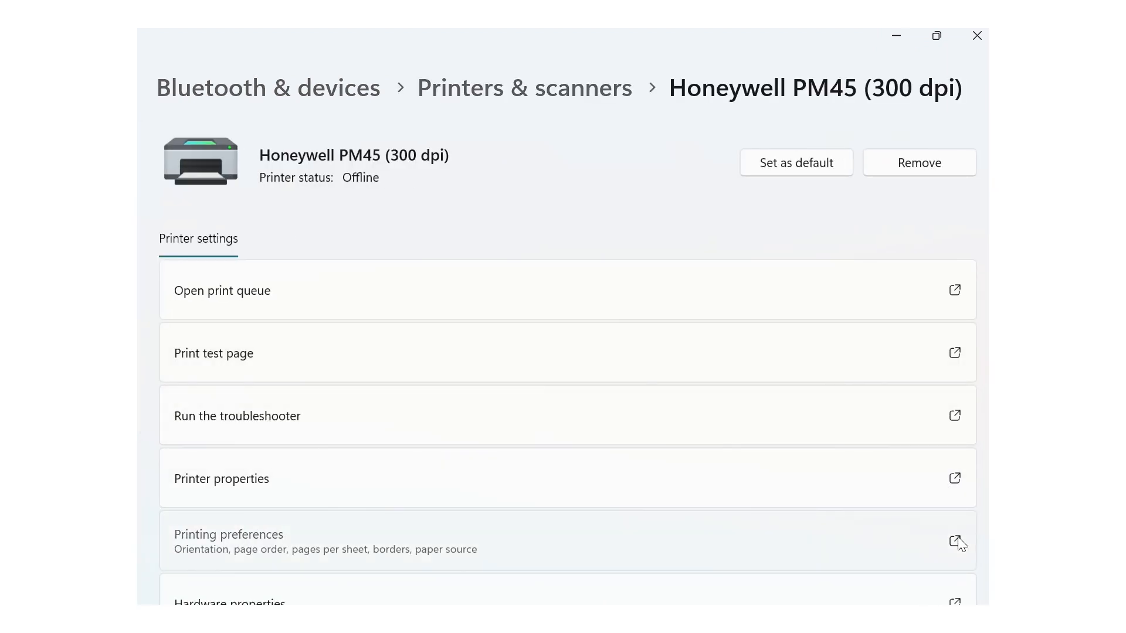
Step: Bring up the Honeywell PM45 Printing Preferences, currently on the 50x25 label stock
{"action": "left_click", "coordinate": [229, 535]}
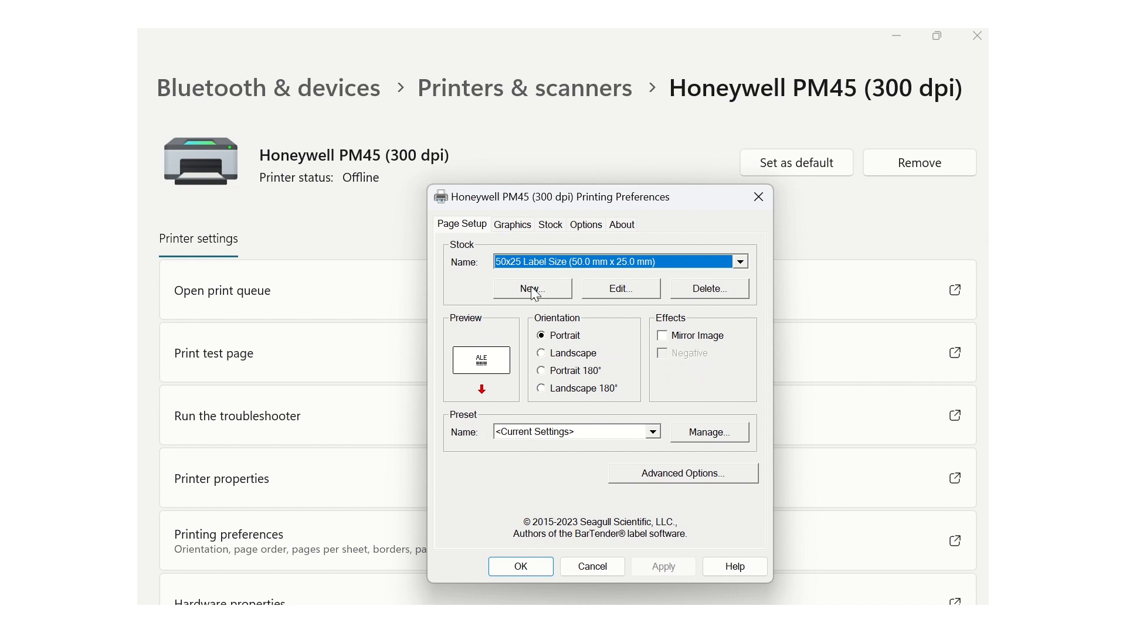
Step: Define a new die-cut label stock named 'ronah', 100.0 mm wide by 20.0 mm high
{"action": "left_click", "coordinate": [532, 289]}
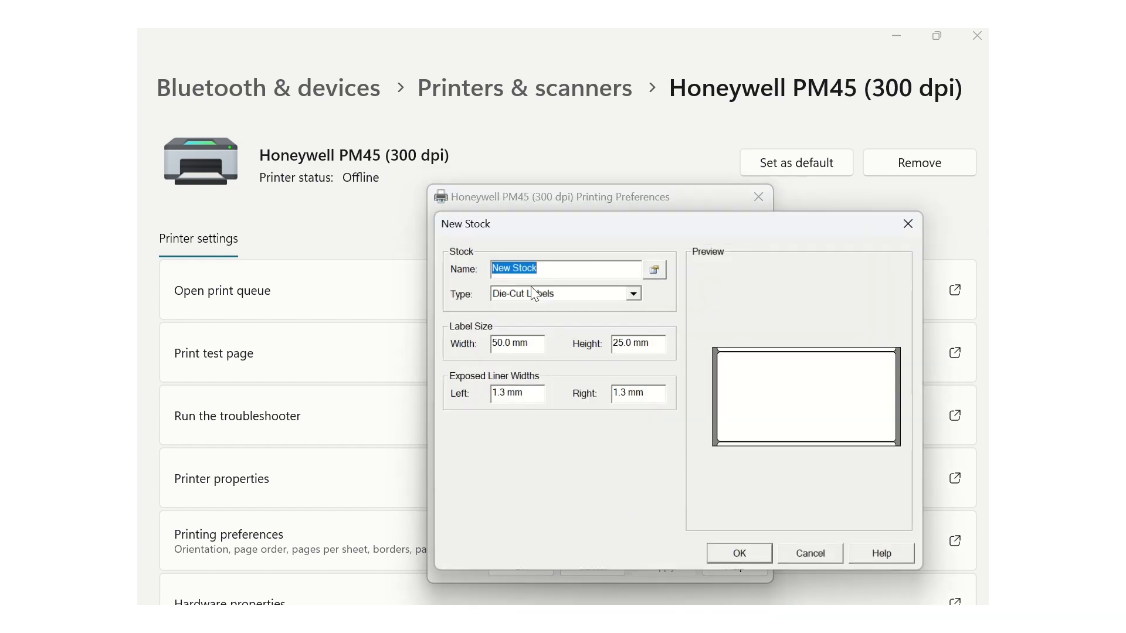
{"action": "type", "text": "ronah"}
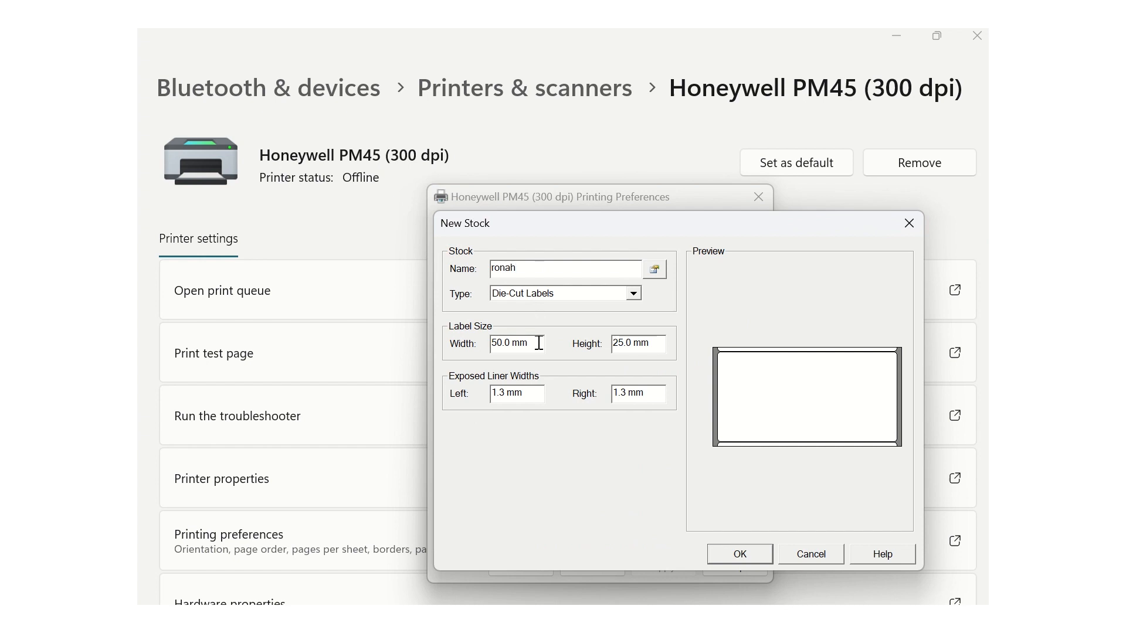
{"action": "type", "text": "10 mm"}
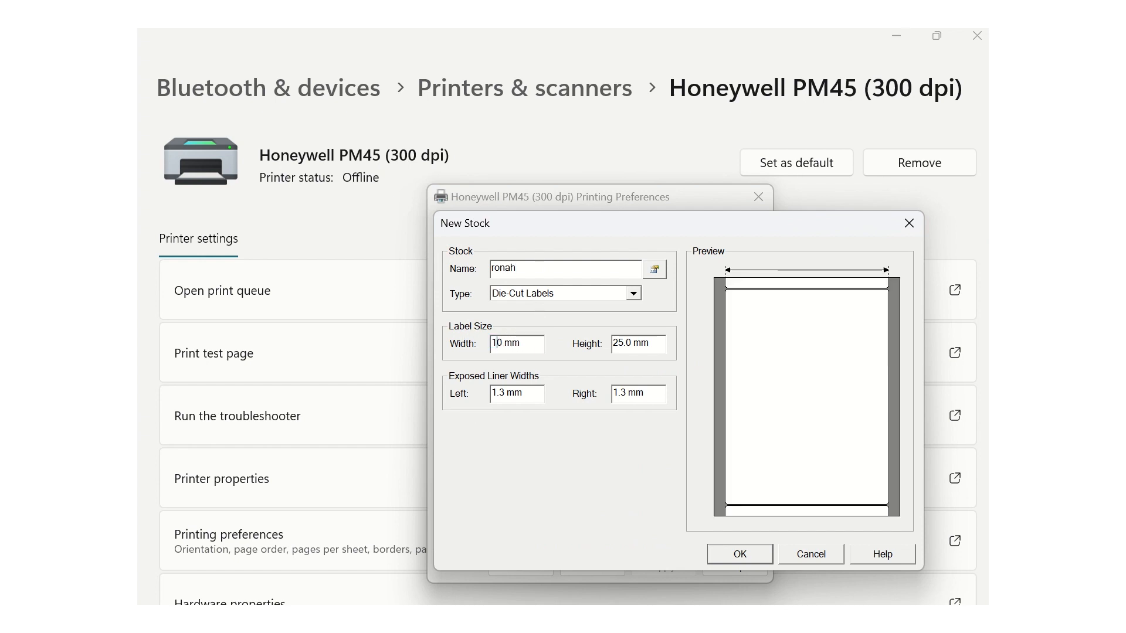
{"action": "type", "text": "100.0"}
{"action": "left_click", "coordinate": [638, 343]}
{"action": "type", "text": "20"}
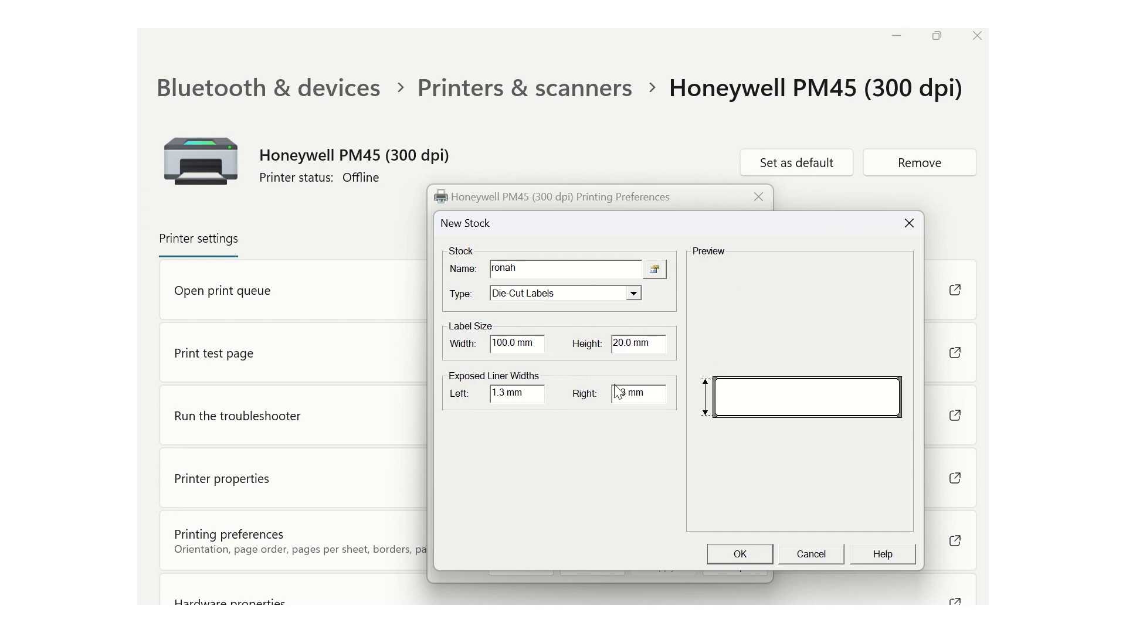
Step: Save the 100 x 20 mm stock, apply the preferences, and go to the printer's Properties window
{"action": "left_click", "coordinate": [739, 554]}
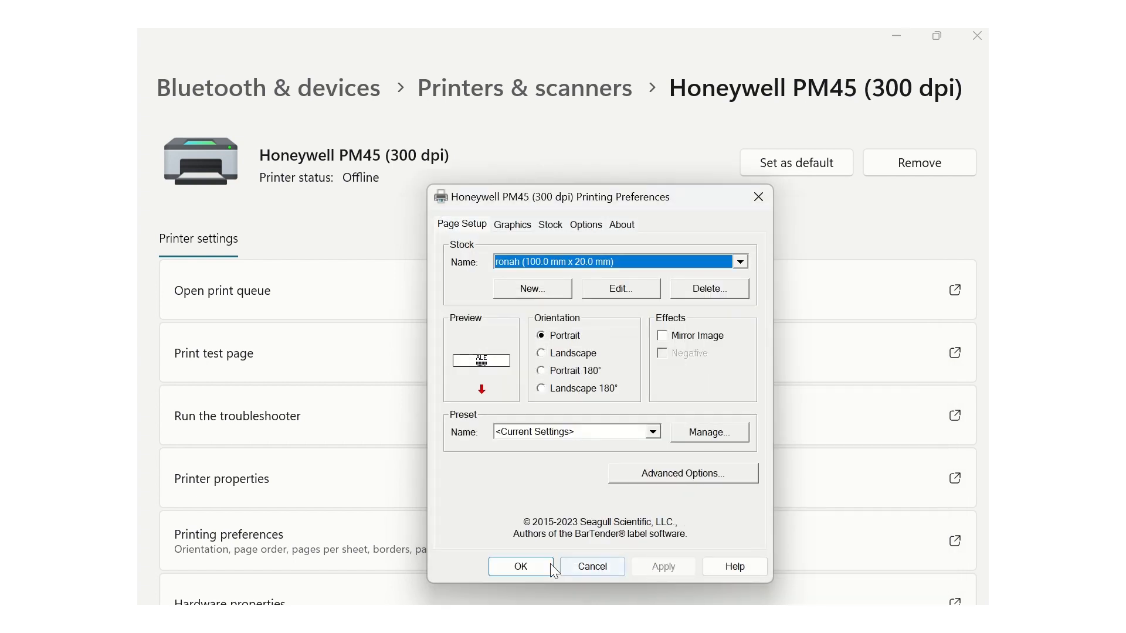
{"action": "left_click", "coordinate": [519, 567]}
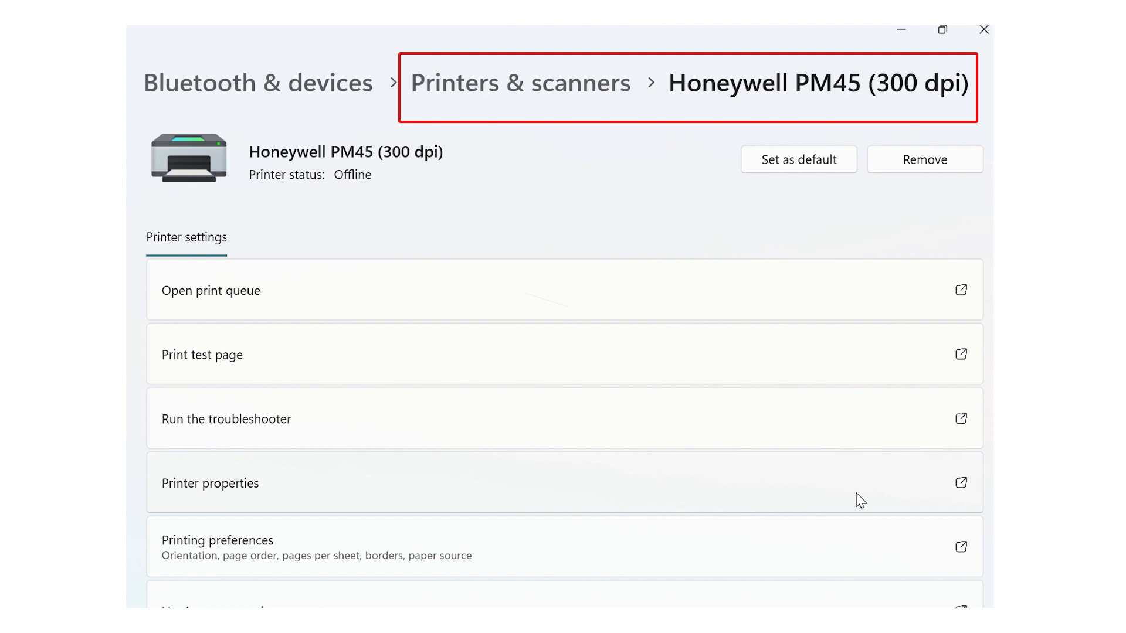
{"action": "left_click", "coordinate": [210, 482]}
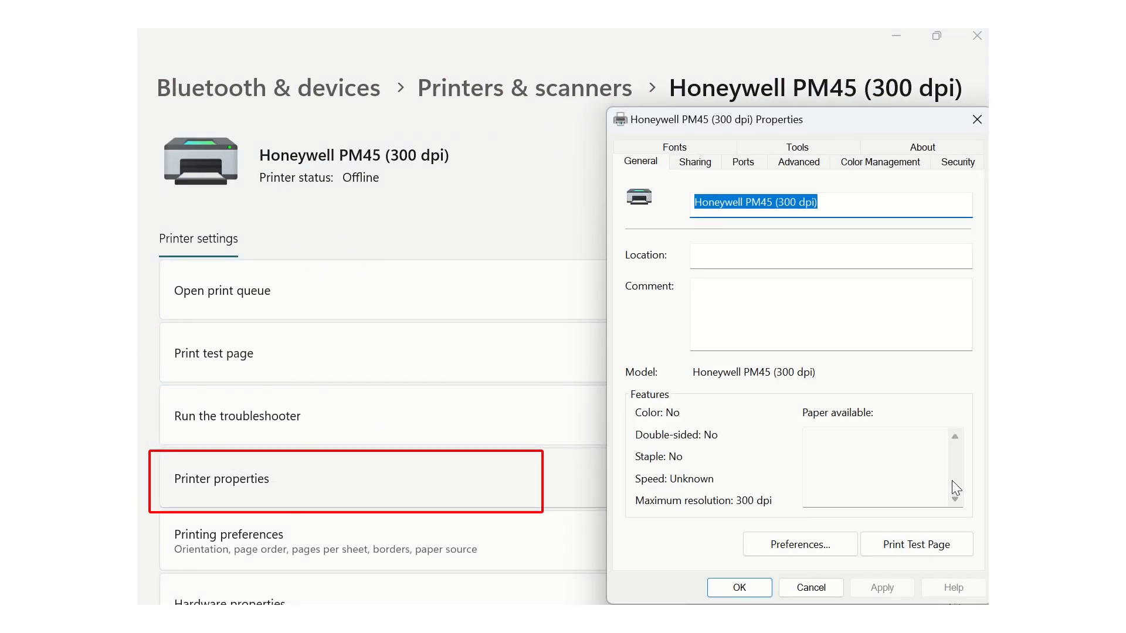